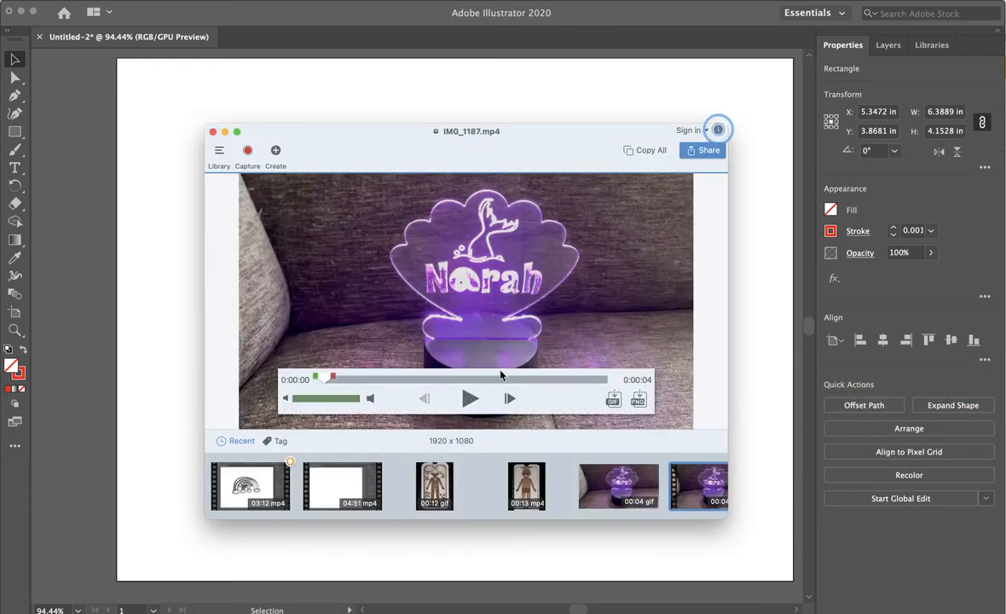
{"action": "mouse_move", "coordinate": [520, 360]}
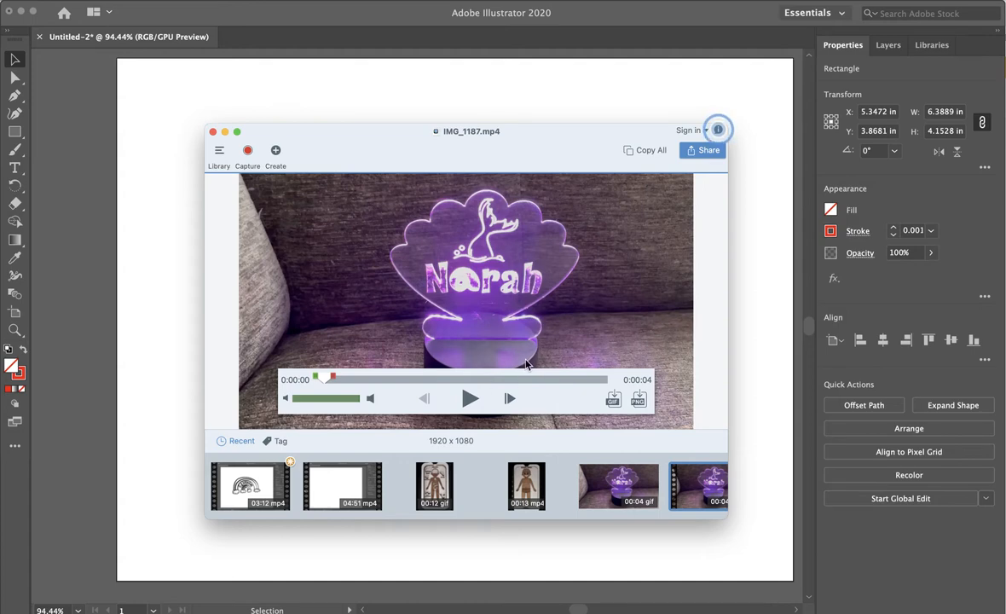
{"action": "mouse_move", "coordinate": [486, 404]}
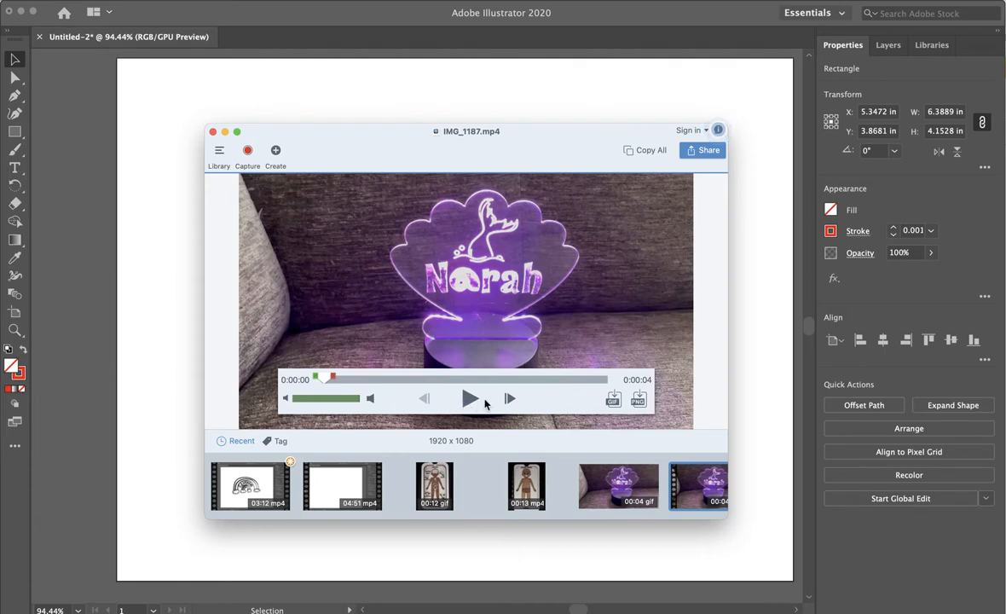
- Play the lamp reference video briefly, then close its preview to reveal the GENEVIEVE rainbow drawing
{"action": "left_click", "coordinate": [471, 399]}
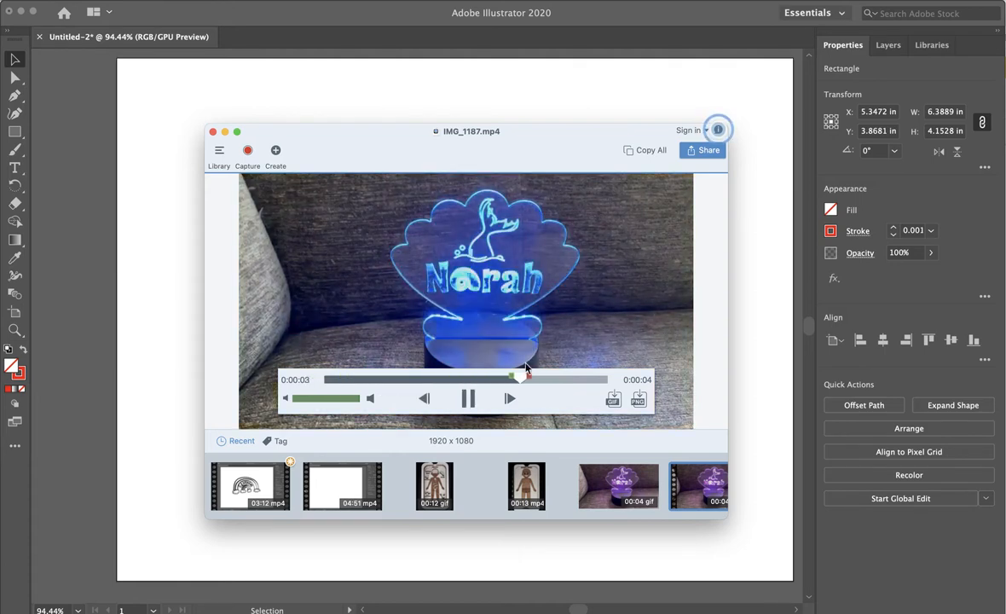
{"action": "left_click", "coordinate": [468, 399]}
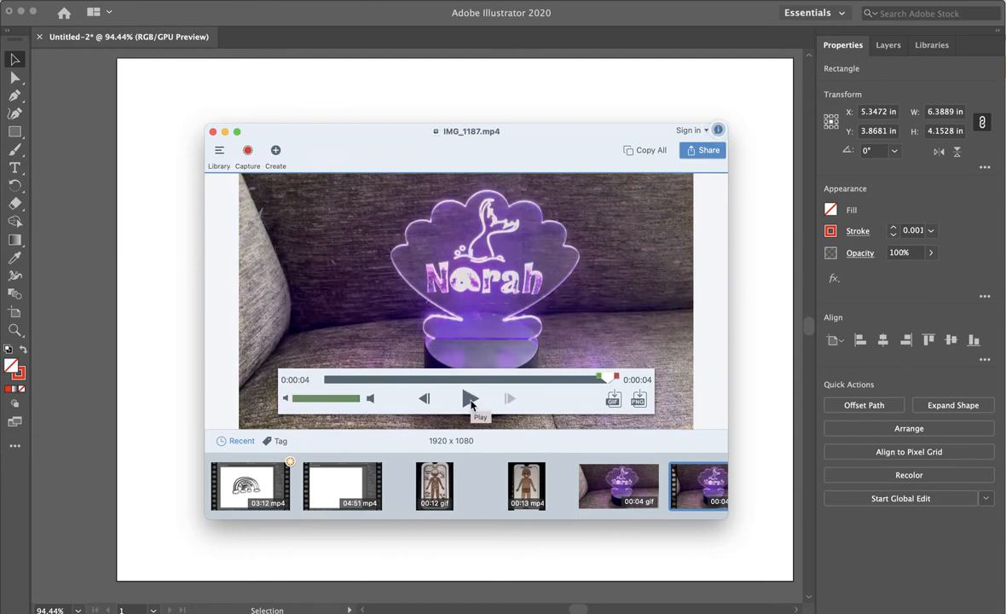
{"action": "left_click", "coordinate": [470, 399]}
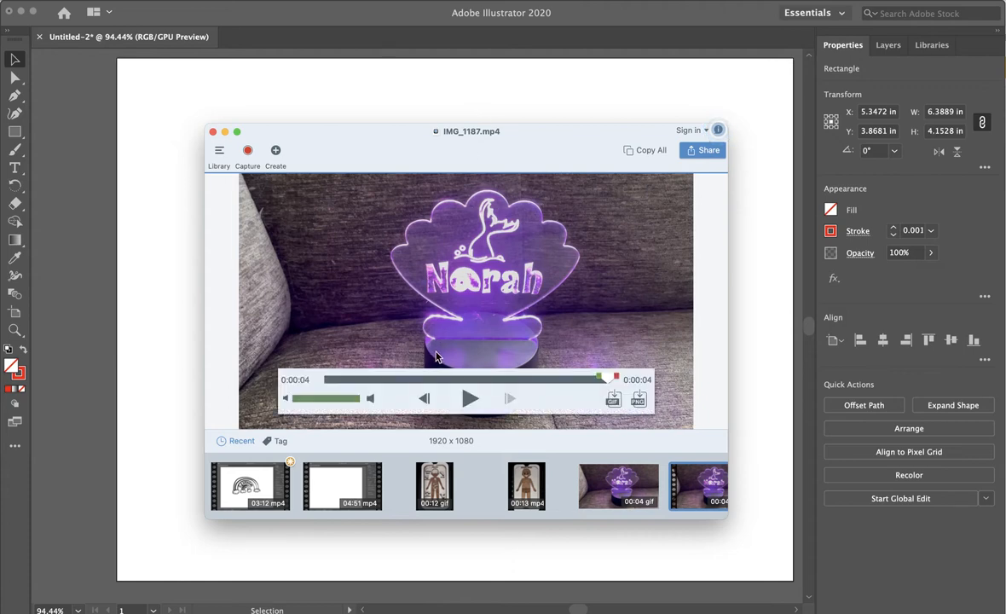
{"action": "mouse_move", "coordinate": [562, 208]}
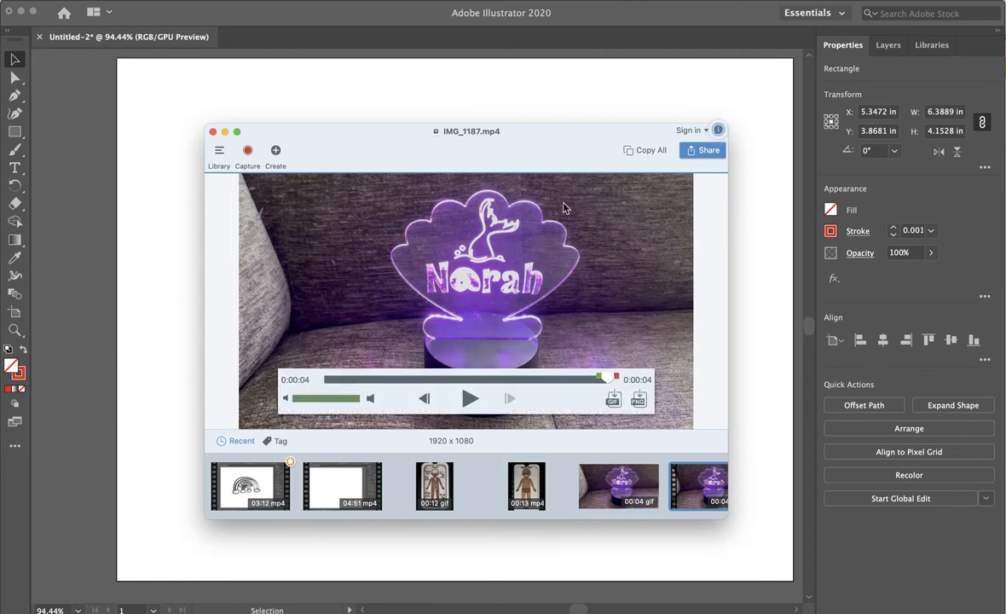
{"action": "left_click", "coordinate": [213, 129]}
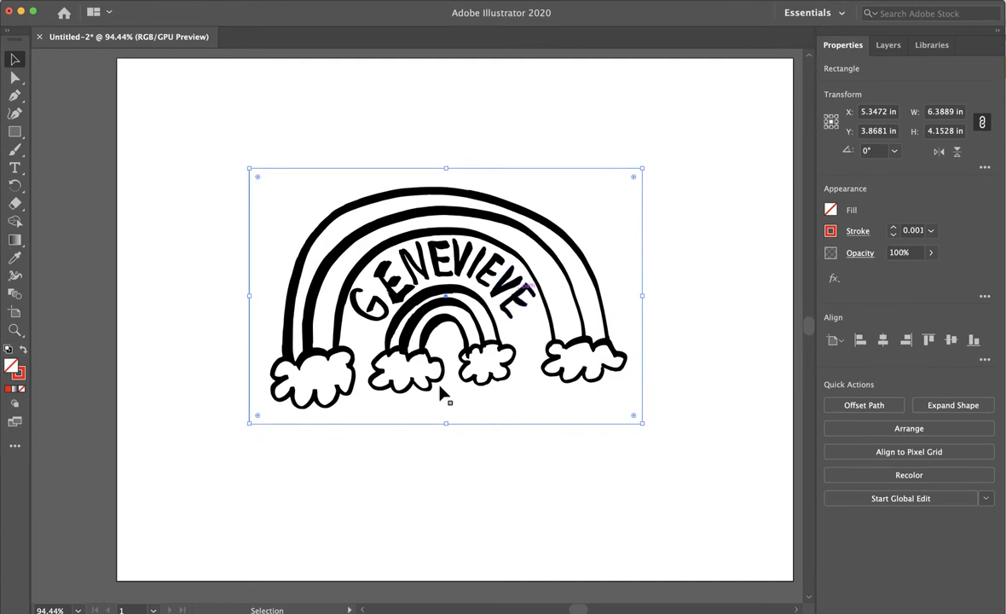
{"action": "mouse_move", "coordinate": [610, 469]}
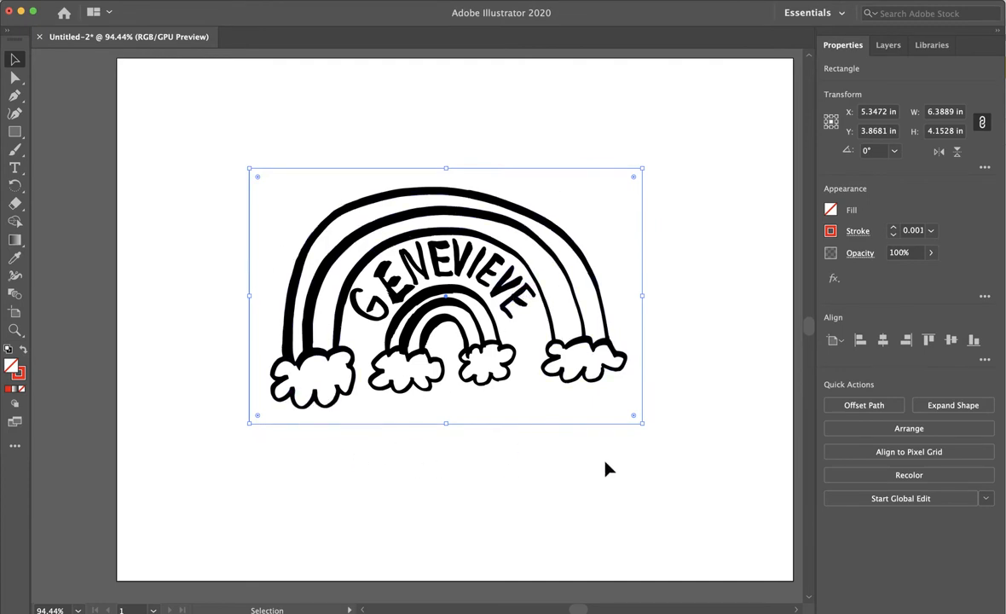
{"action": "mouse_move", "coordinate": [656, 283]}
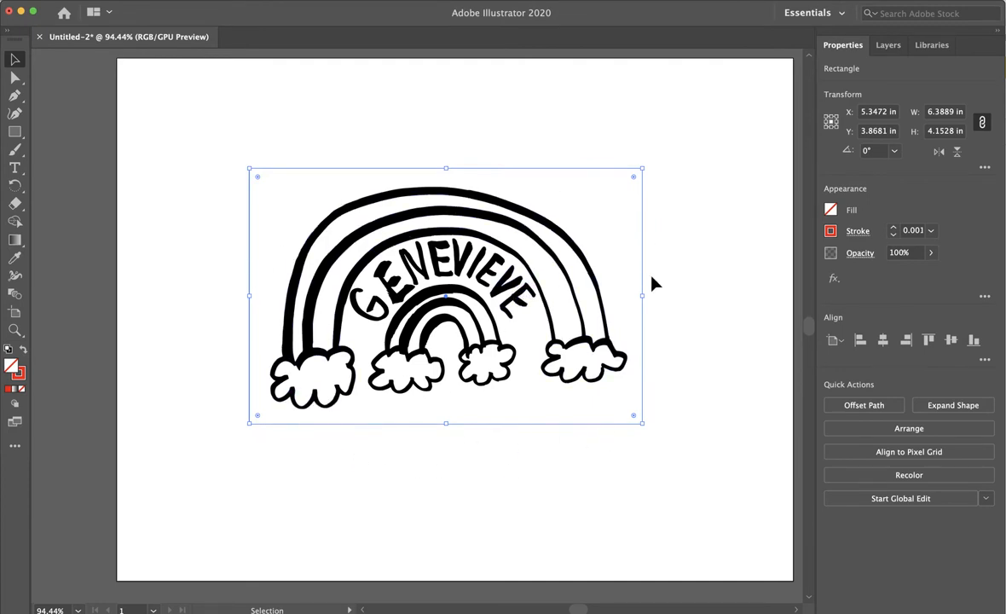
{"action": "mouse_move", "coordinate": [647, 207]}
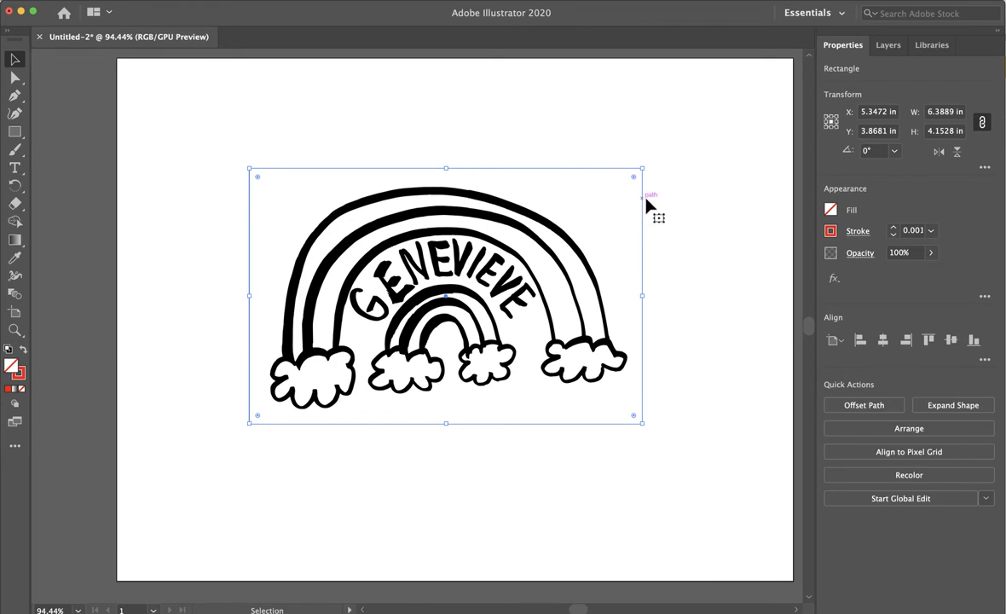
{"action": "mouse_move", "coordinate": [714, 218]}
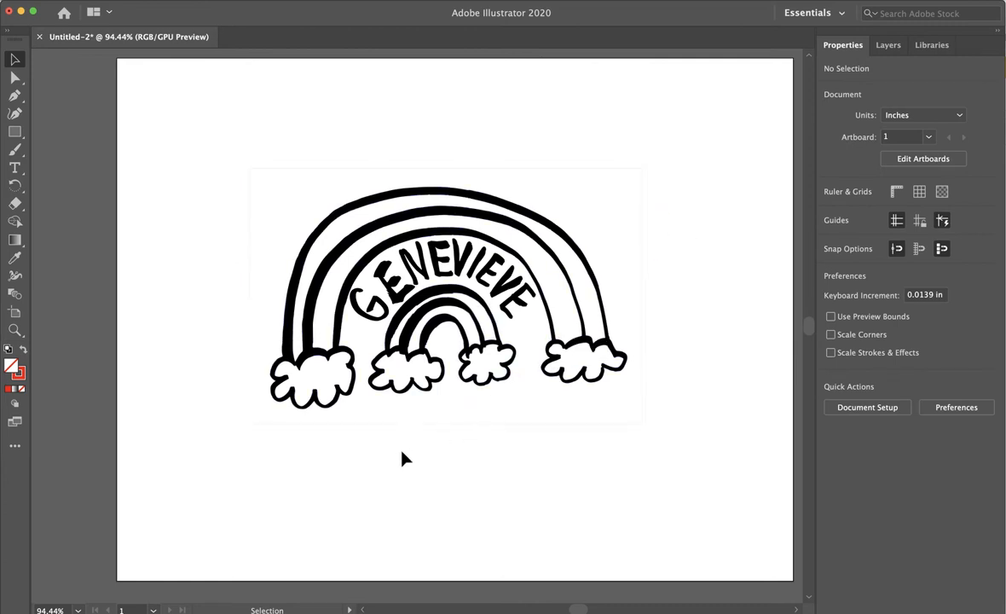
{"action": "mouse_move", "coordinate": [561, 450]}
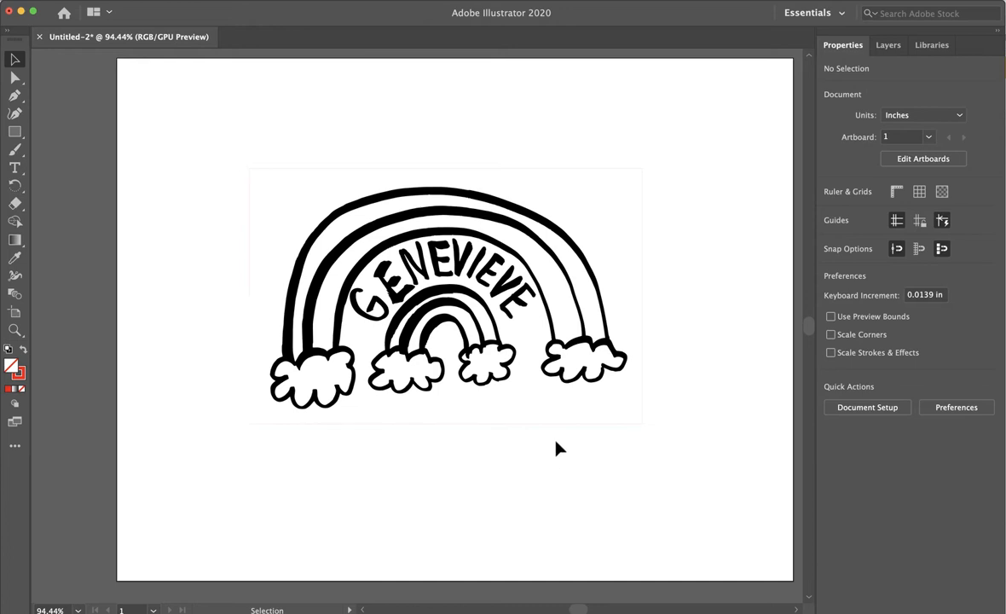
{"action": "mouse_move", "coordinate": [381, 459]}
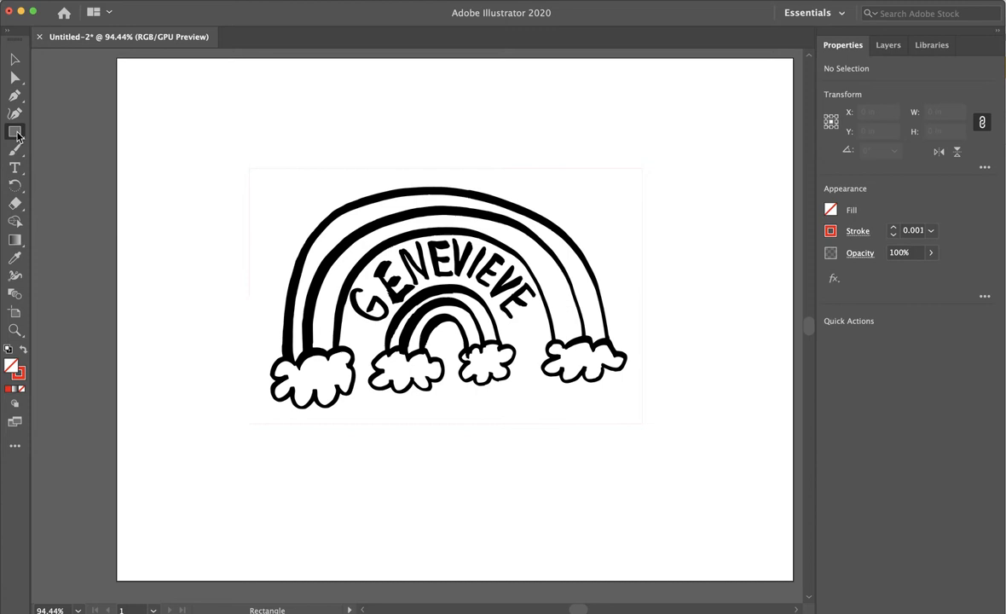
- Draw a tab rectangle below the rainbow and set its width to 80 mm
{"action": "left_click_drag", "start_coordinate": [338, 447], "coordinate": [486, 496]}
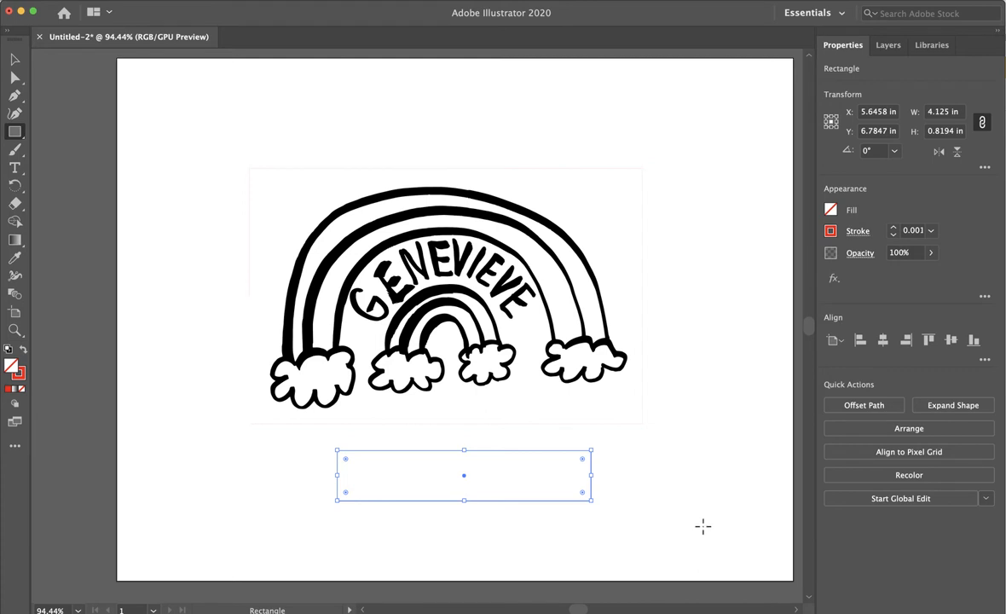
{"action": "mouse_move", "coordinate": [902, 185]}
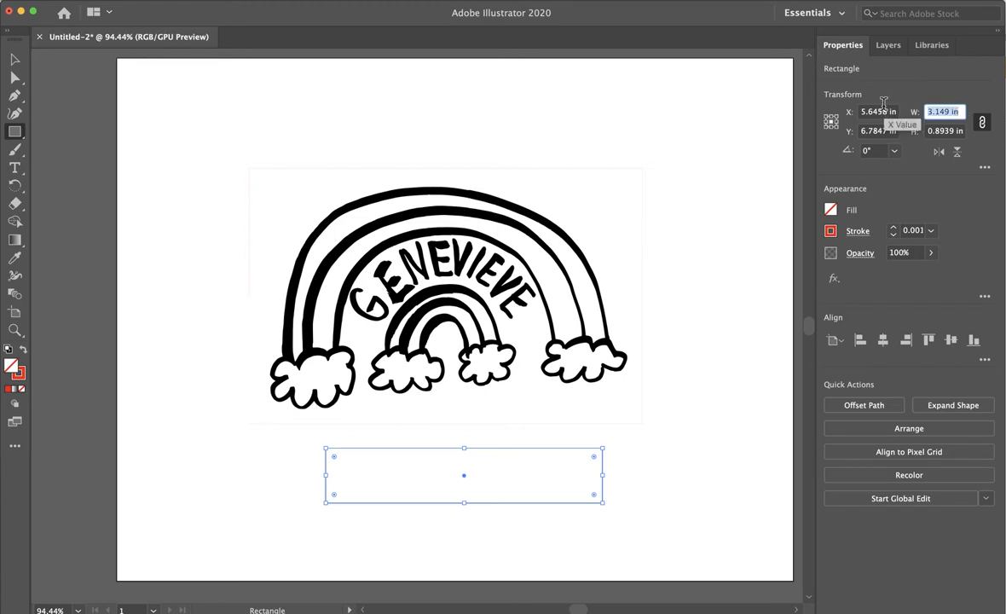
{"action": "type", "text": "80"}
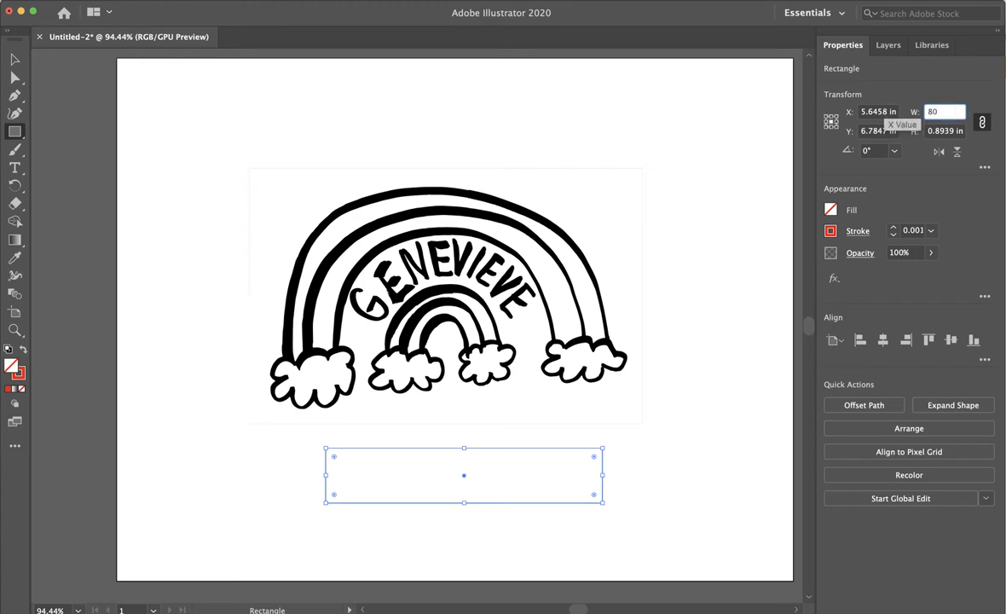
{"action": "type", "text": "mm"}
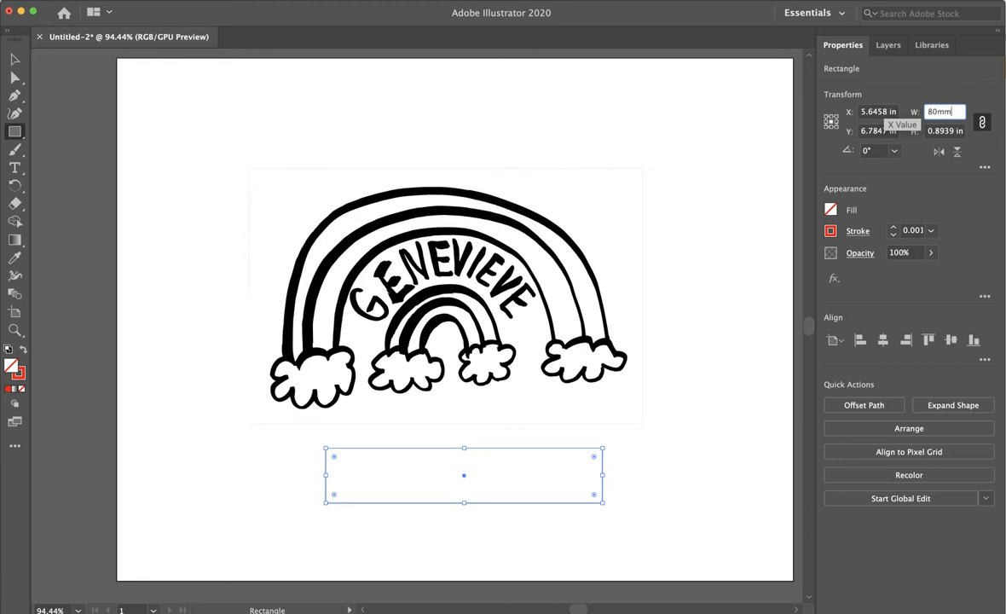
{"action": "key", "text": "Return"}
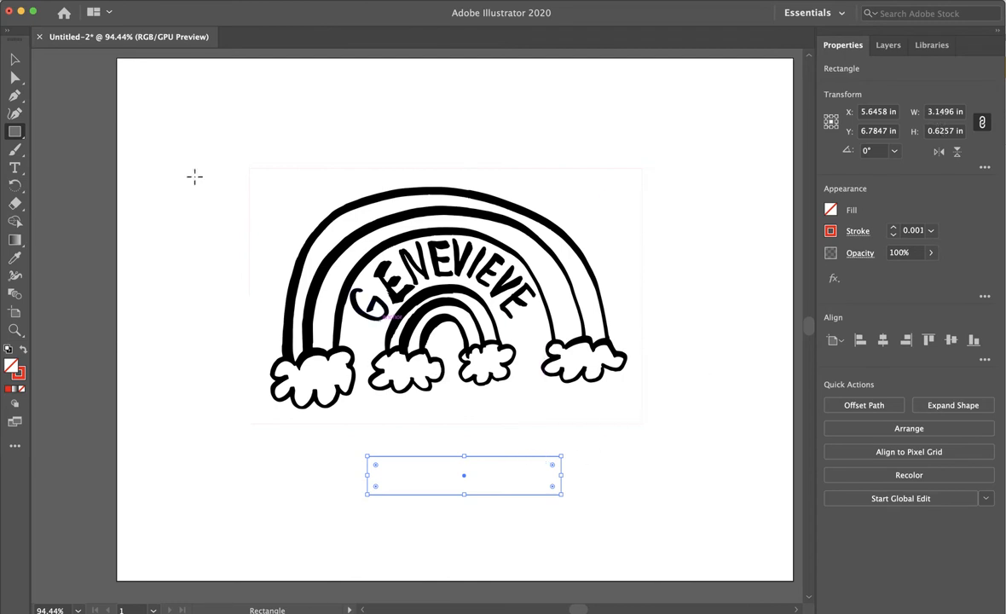
- Select the rainbow drawing and tab rectangle together and merge them into one shape
{"action": "left_click", "coordinate": [13, 58]}
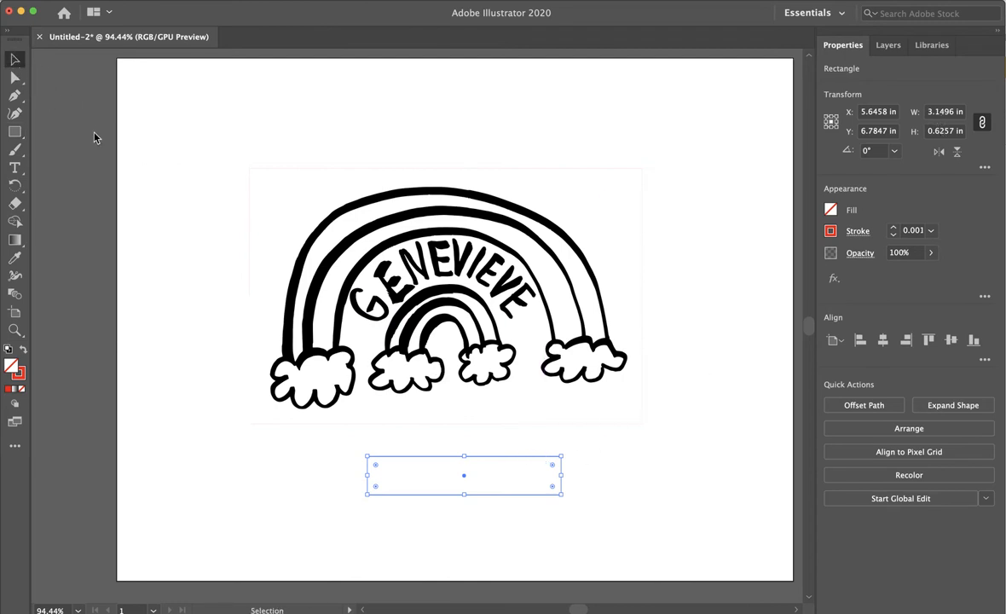
{"action": "left_click_drag", "start_coordinate": [464, 474], "coordinate": [446, 450]}
{"action": "type", "text": "1"}
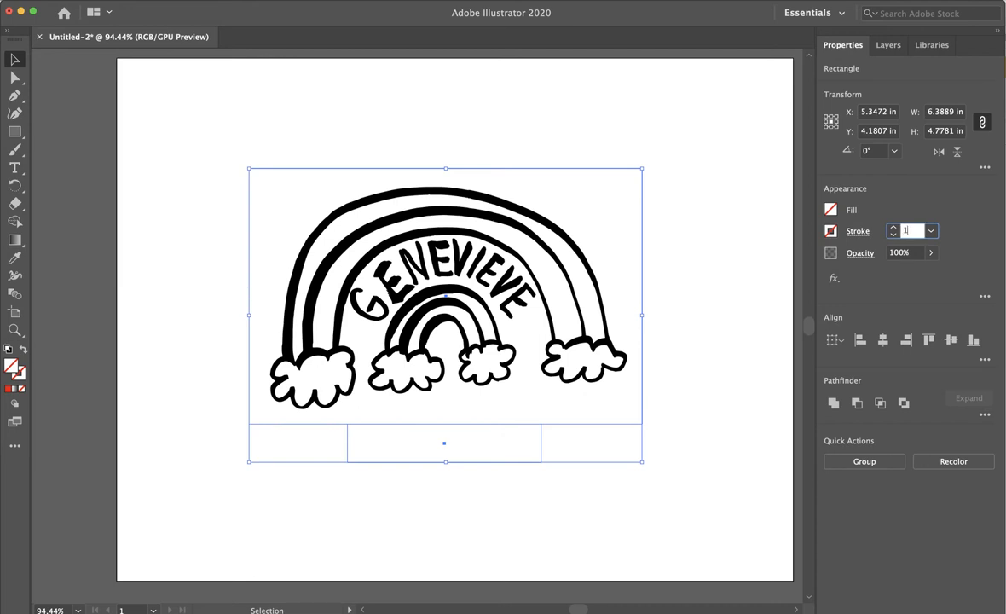
{"action": "left_click", "coordinate": [719, 372]}
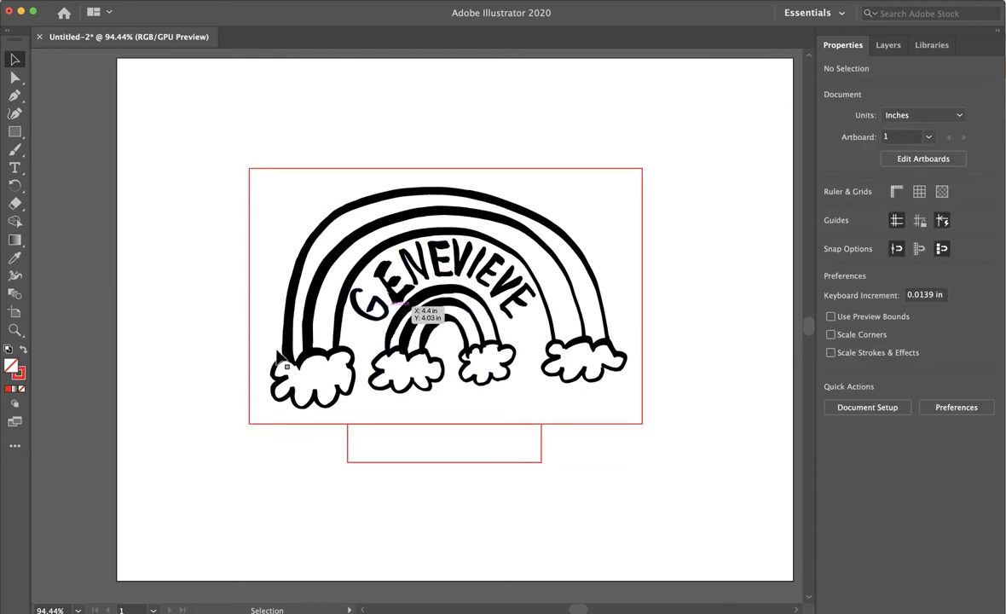
{"action": "mouse_move", "coordinate": [644, 264]}
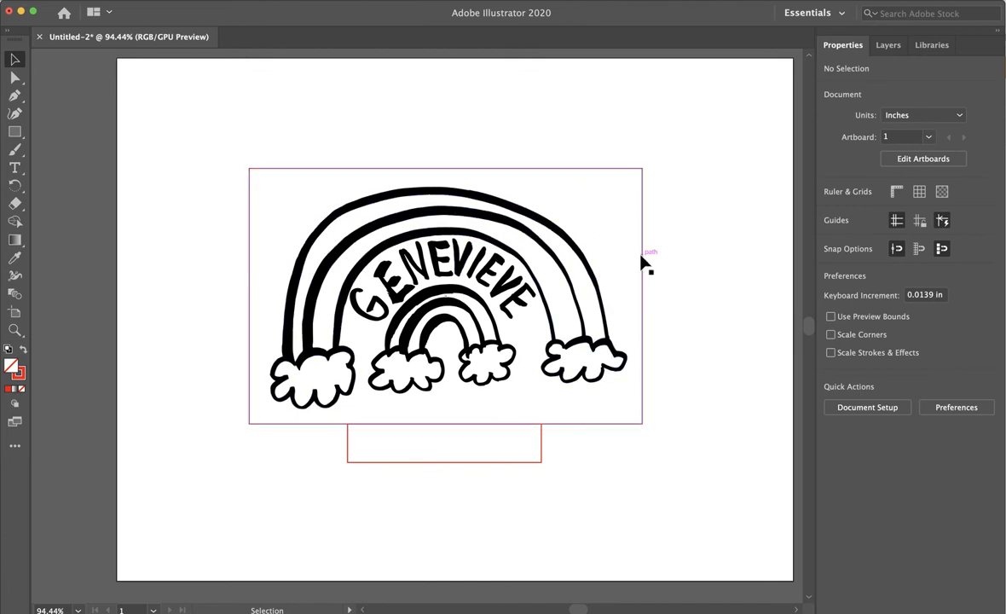
- Select the tab rectangle, then deselect to check its red outline
{"action": "left_click", "coordinate": [443, 443]}
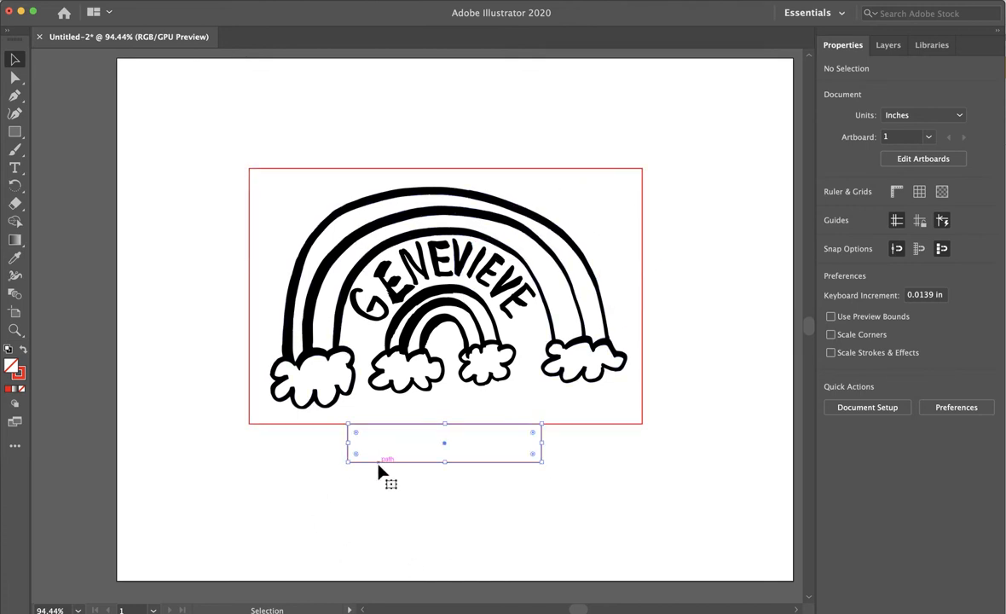
{"action": "left_click", "coordinate": [443, 457]}
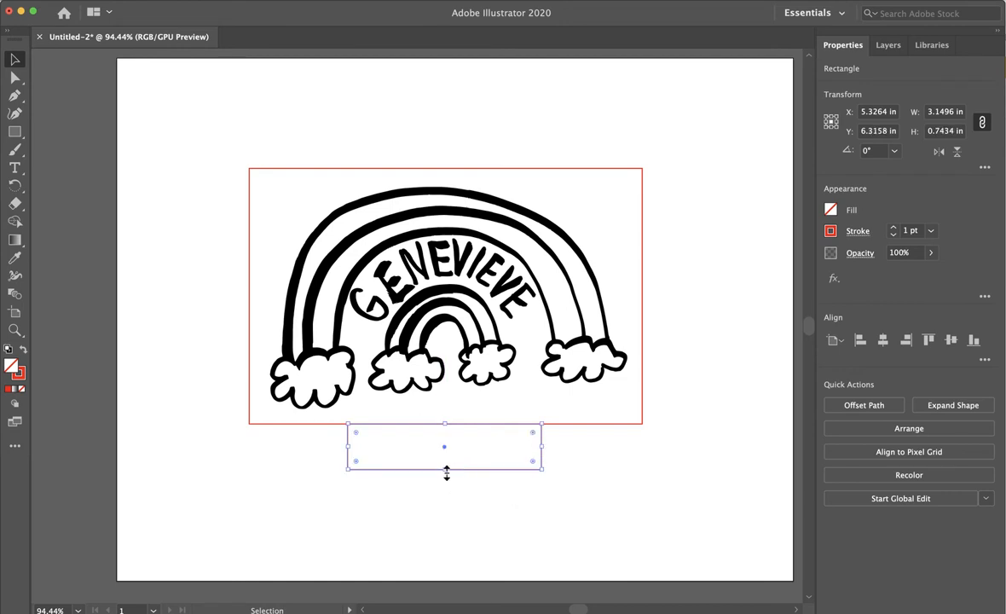
{"action": "left_click", "coordinate": [634, 461]}
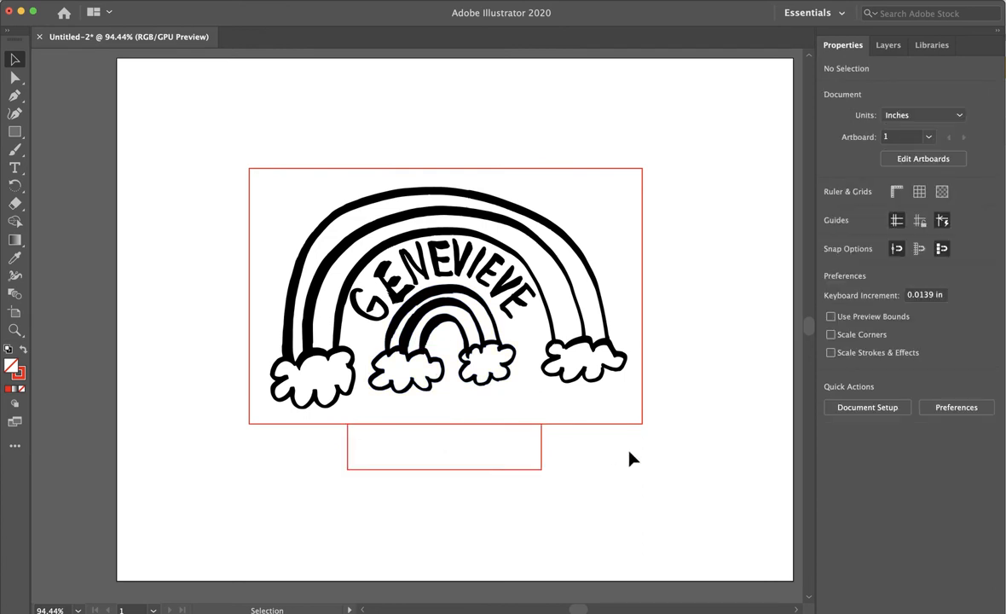
{"action": "mouse_move", "coordinate": [523, 428]}
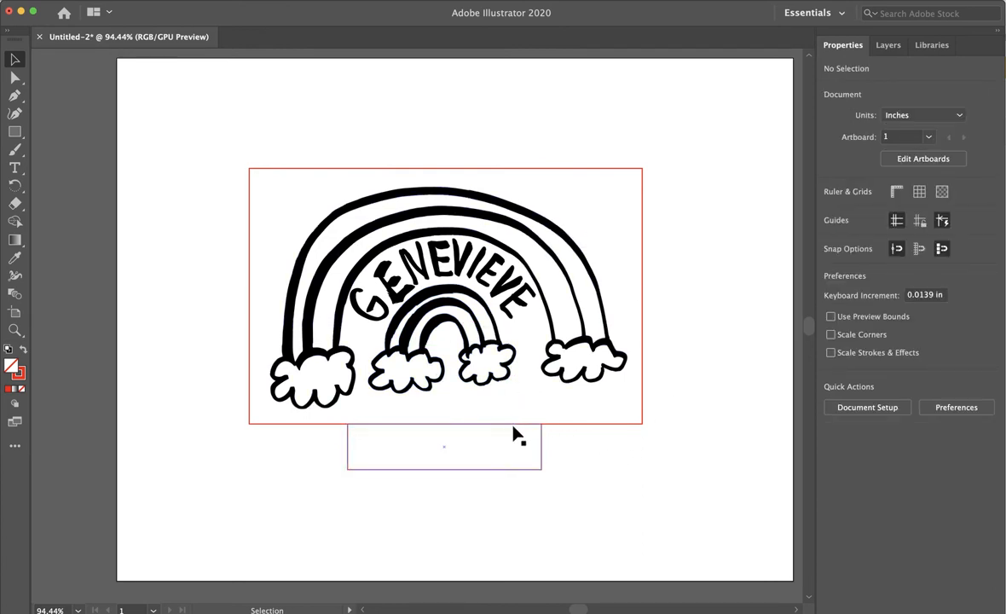
{"action": "mouse_move", "coordinate": [554, 436]}
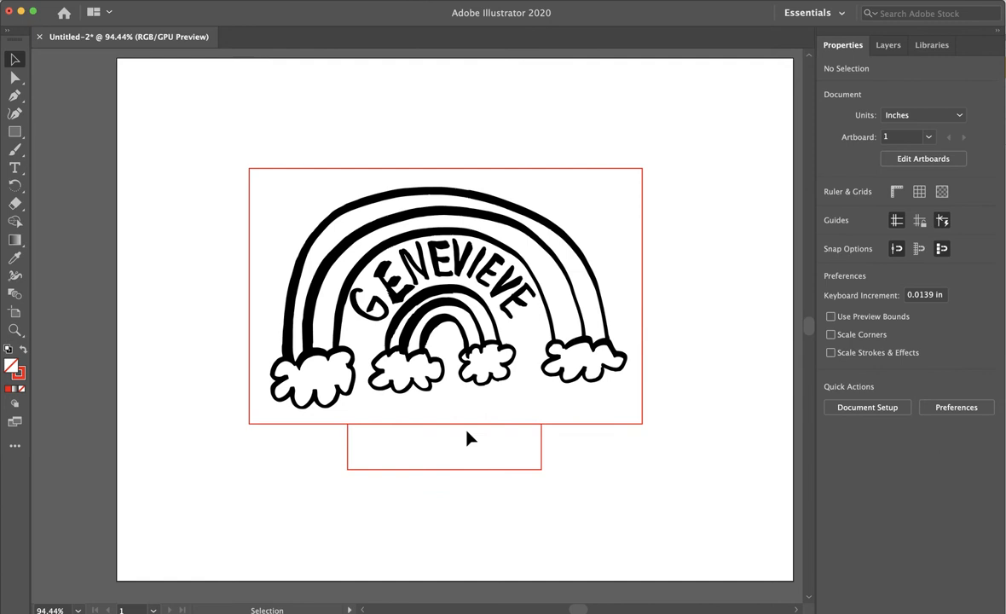
{"action": "mouse_move", "coordinate": [393, 443]}
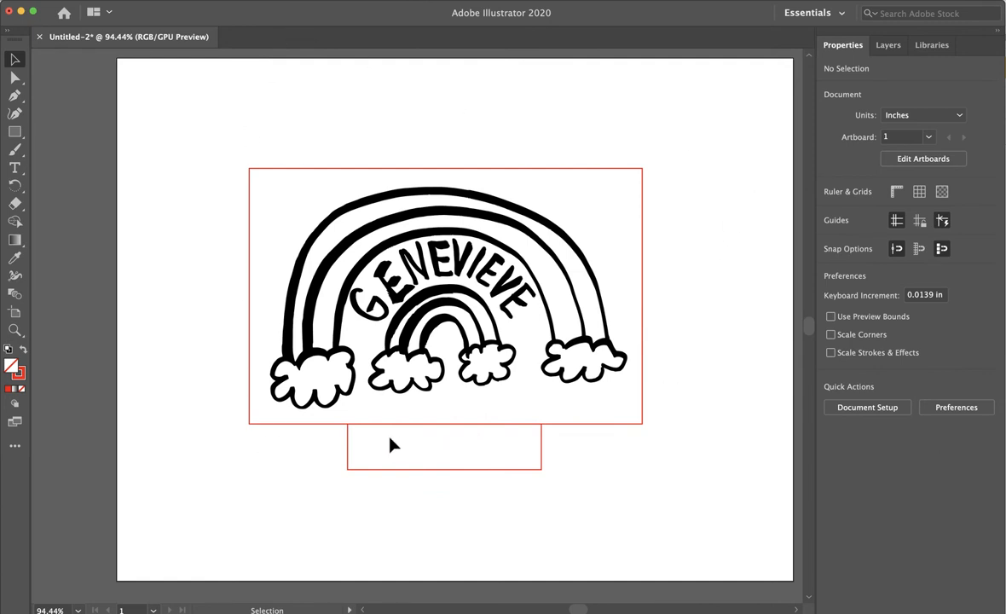
{"action": "mouse_move", "coordinate": [443, 434]}
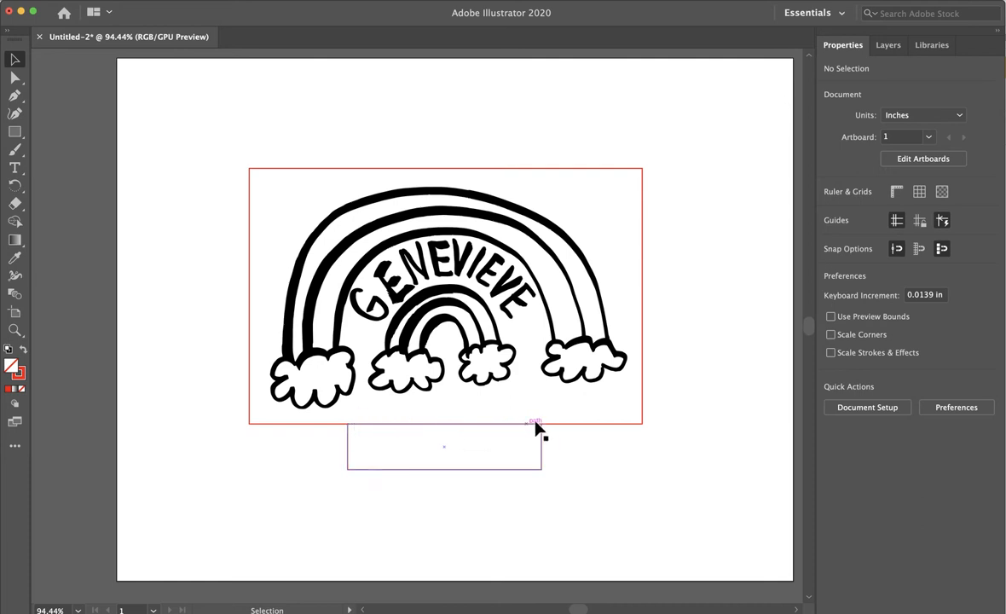
{"action": "mouse_move", "coordinate": [529, 436]}
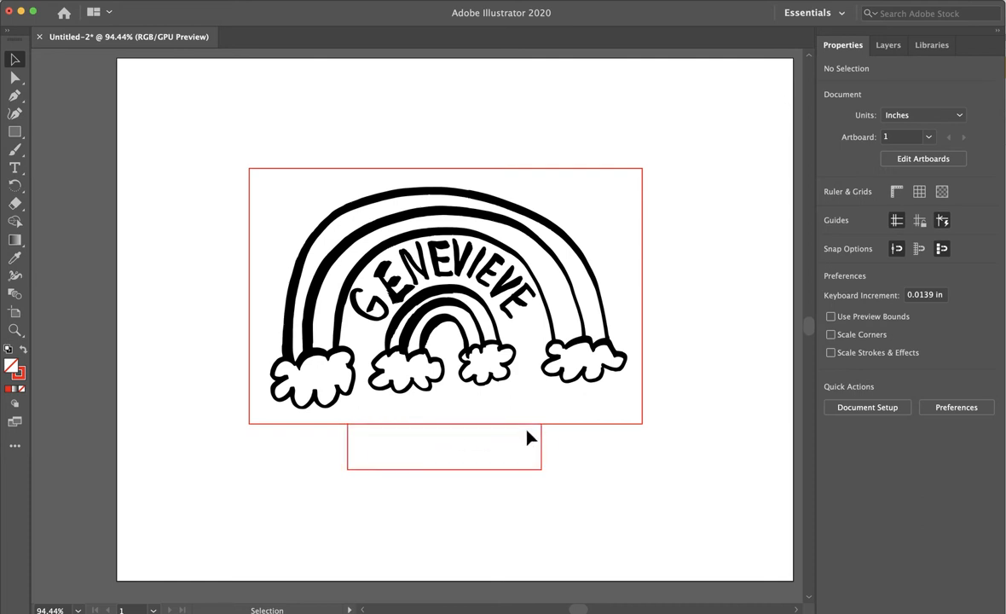
{"action": "mouse_move", "coordinate": [634, 174]}
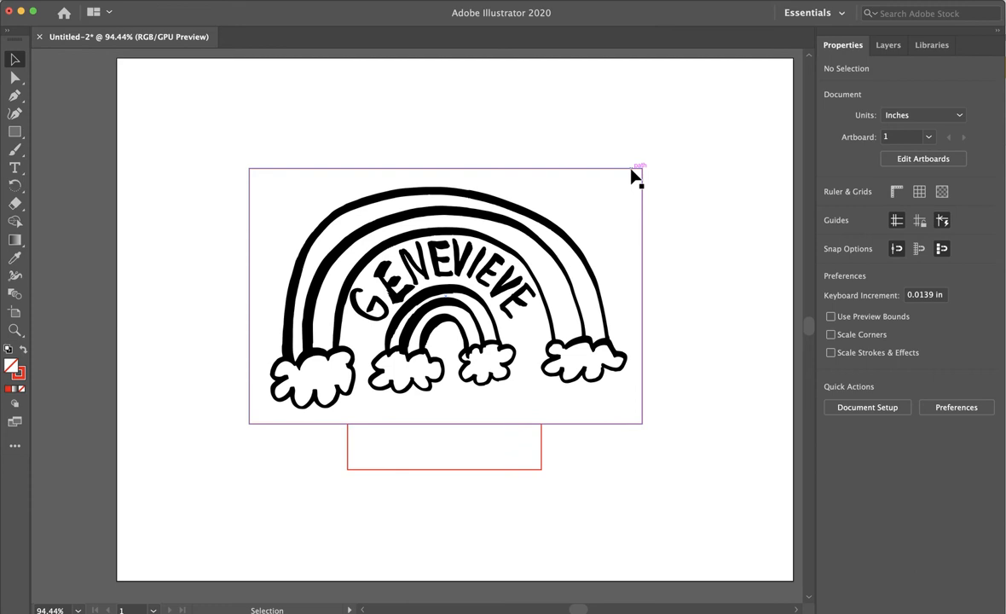
- Select the border rectangle with the tab and unite them with the Shape Builder tool
{"action": "left_click", "coordinate": [445, 297]}
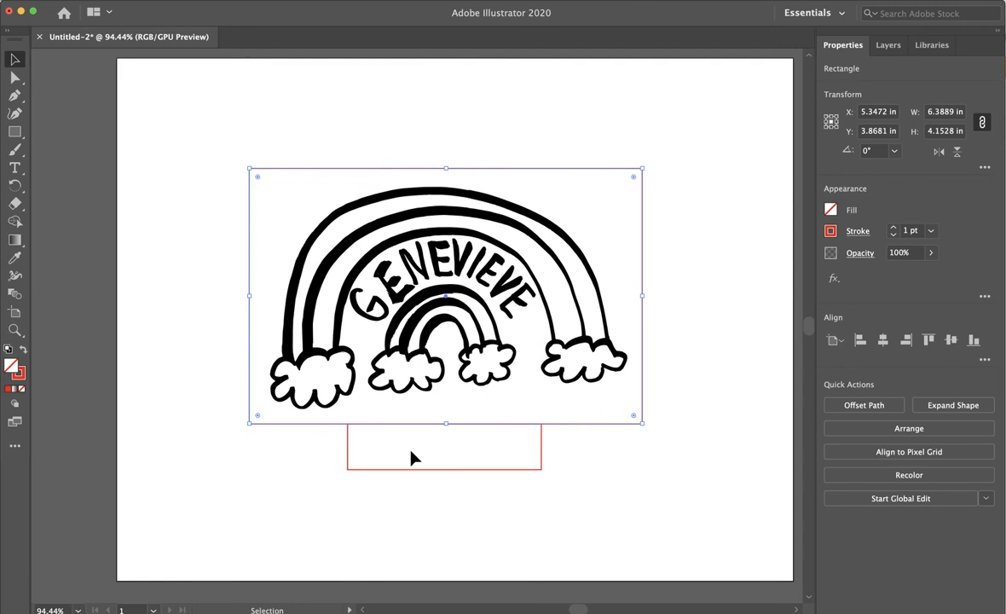
{"action": "mouse_move", "coordinate": [416, 474]}
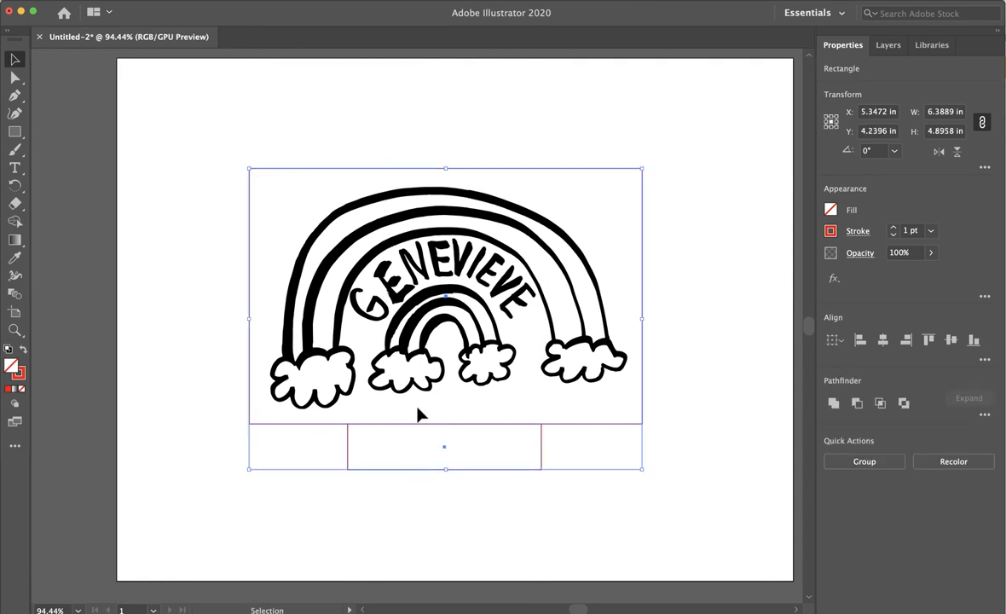
{"action": "left_click", "coordinate": [14, 221]}
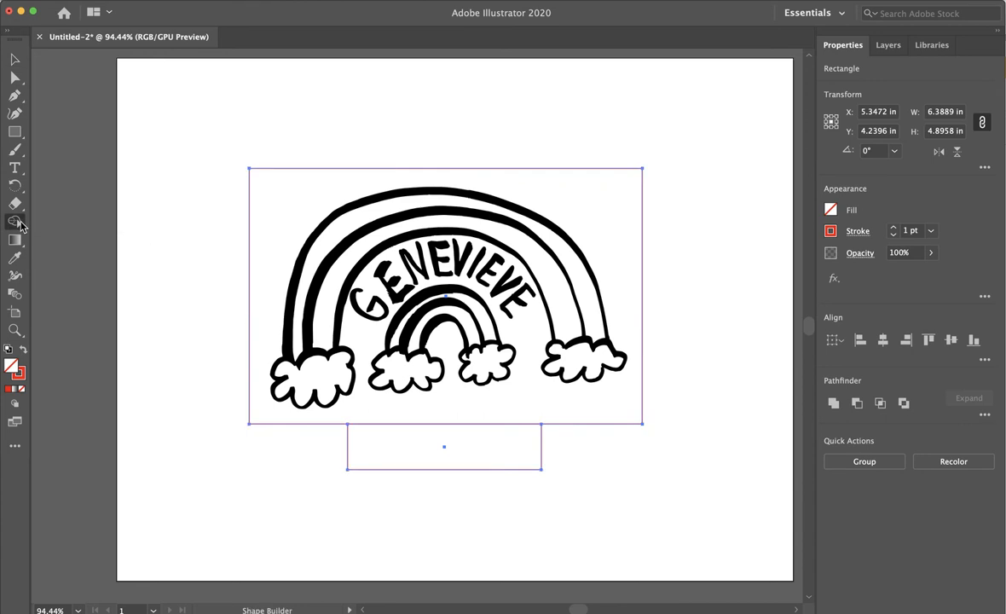
{"action": "left_click", "coordinate": [13, 221]}
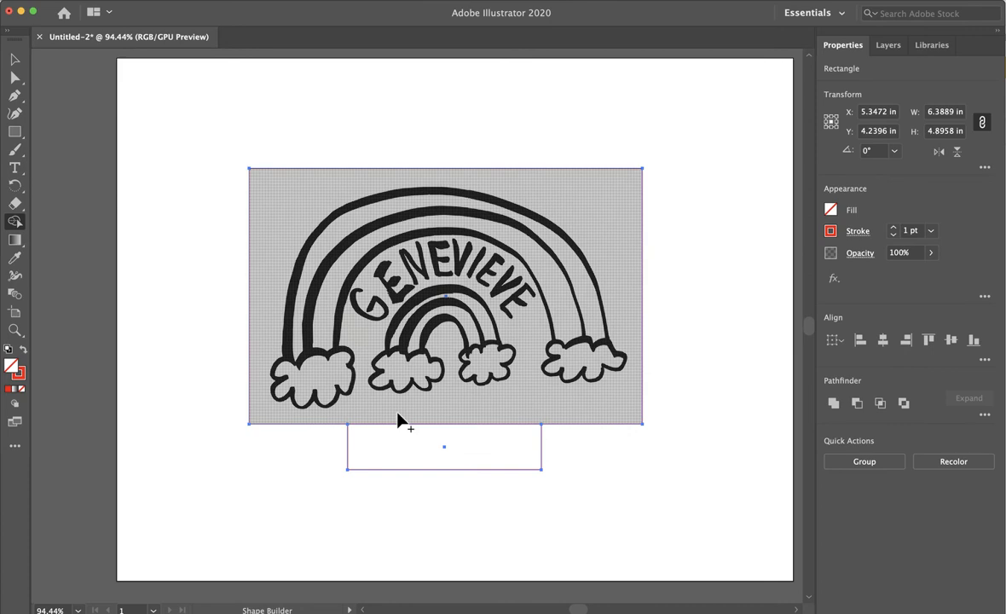
{"action": "mouse_move", "coordinate": [463, 434]}
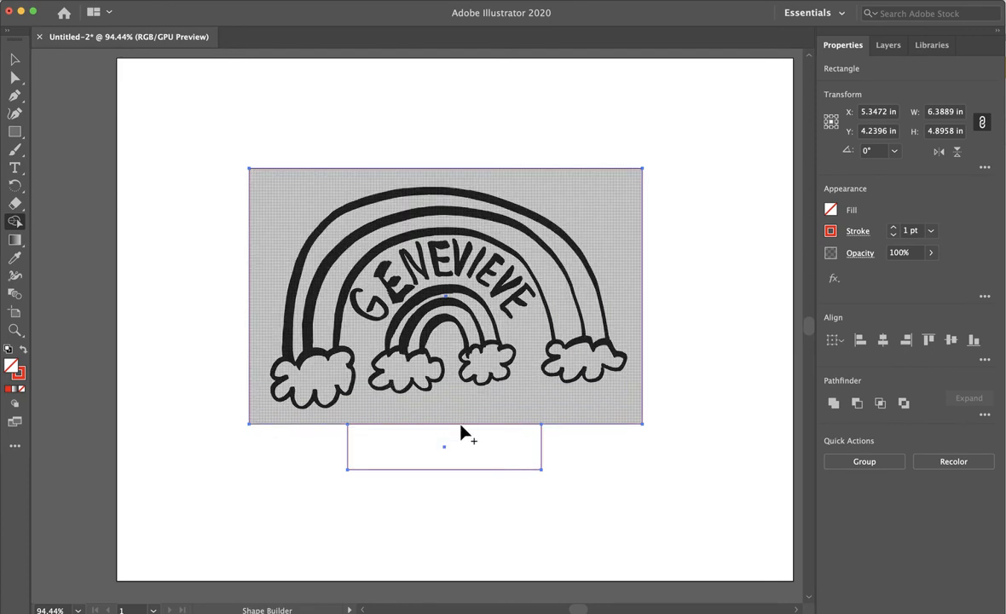
{"action": "mouse_move", "coordinate": [512, 426]}
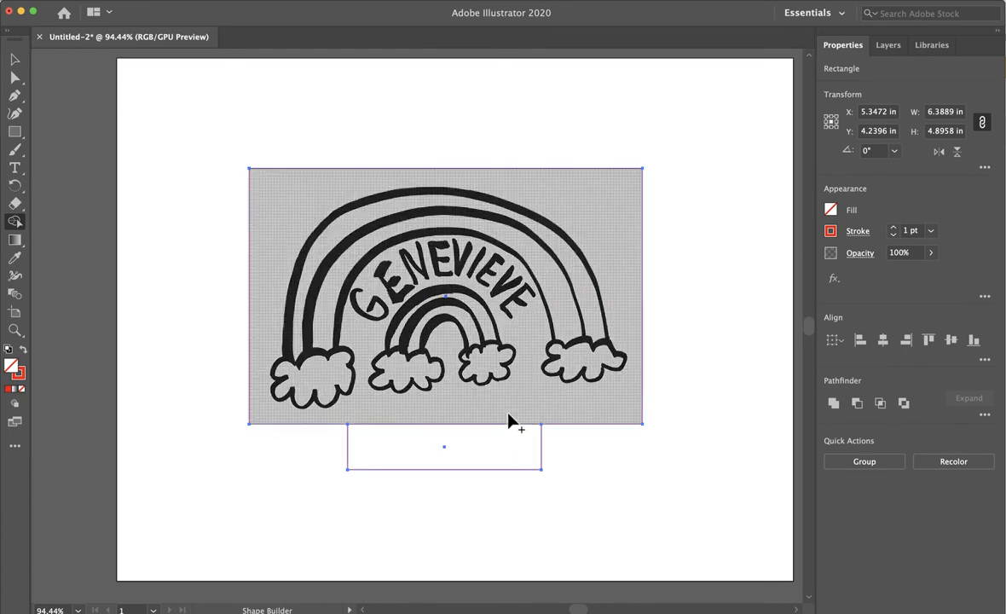
{"action": "mouse_move", "coordinate": [525, 416]}
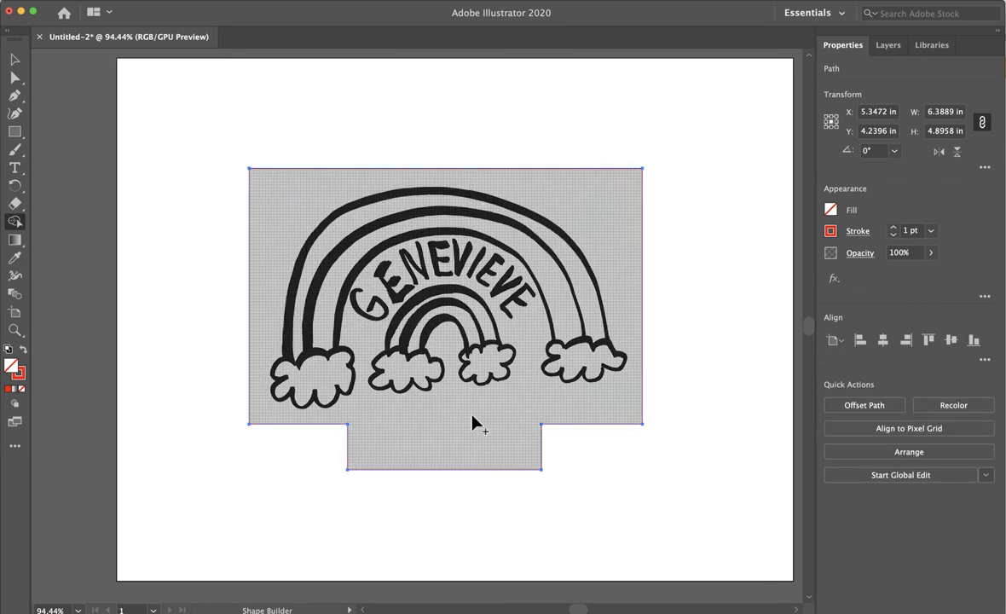
- Thin the merged border-and-tab outline's stroke until barely visible
{"action": "left_click", "coordinate": [13, 58]}
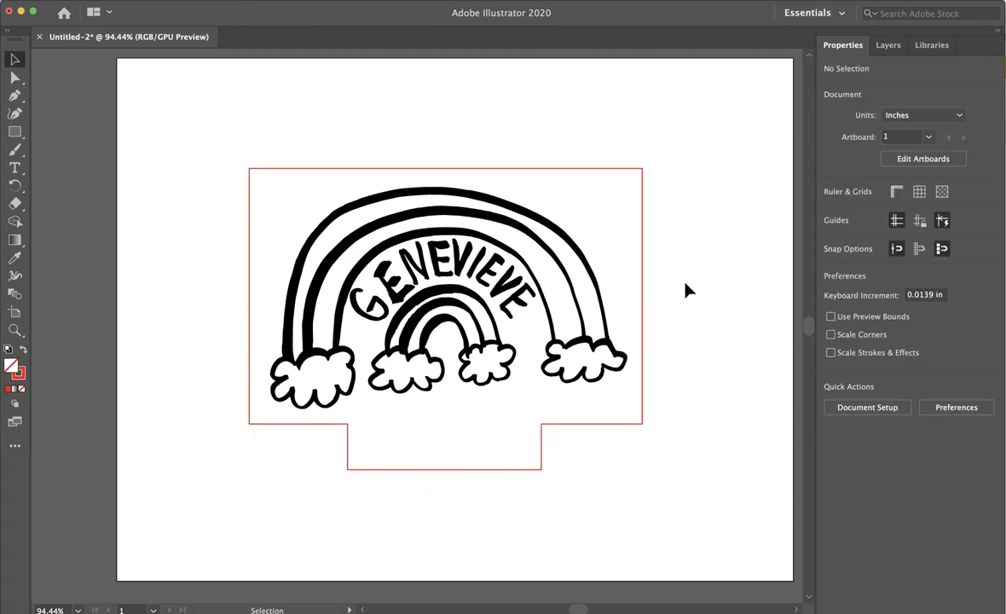
{"action": "mouse_move", "coordinate": [695, 322]}
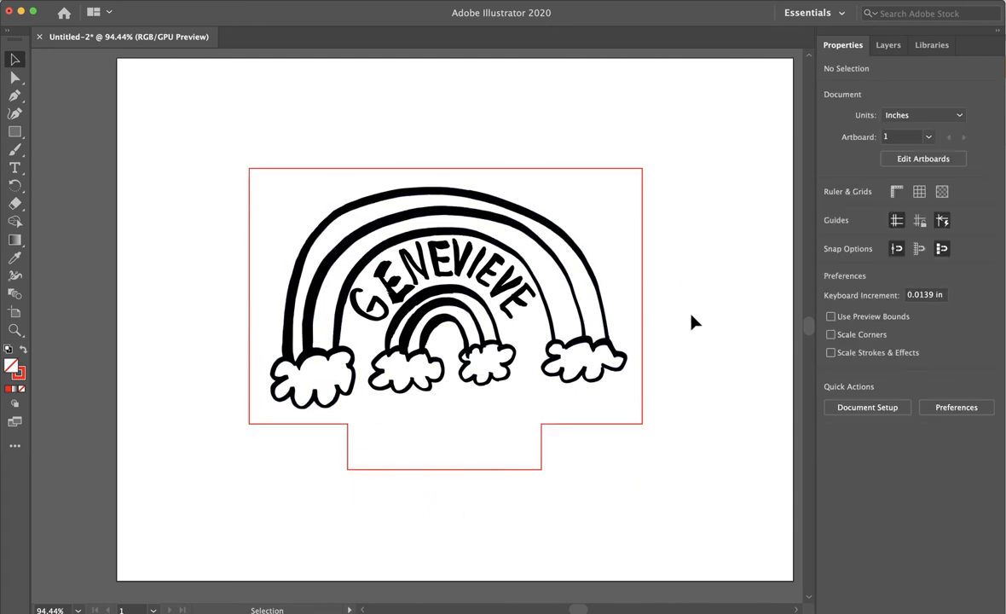
{"action": "mouse_move", "coordinate": [644, 299]}
{"action": "type", "text": ".001"}
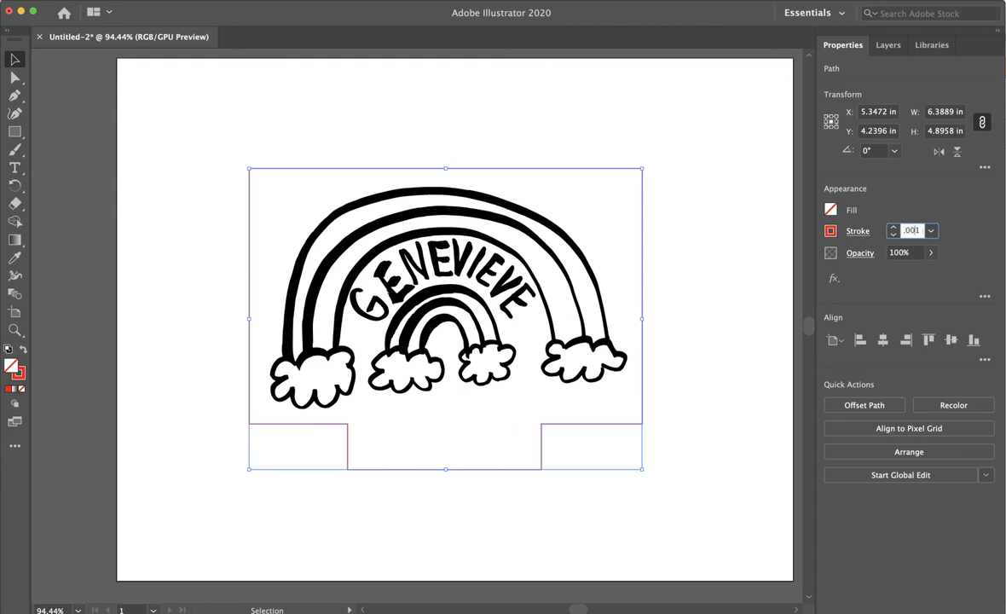
{"action": "left_click", "coordinate": [732, 310]}
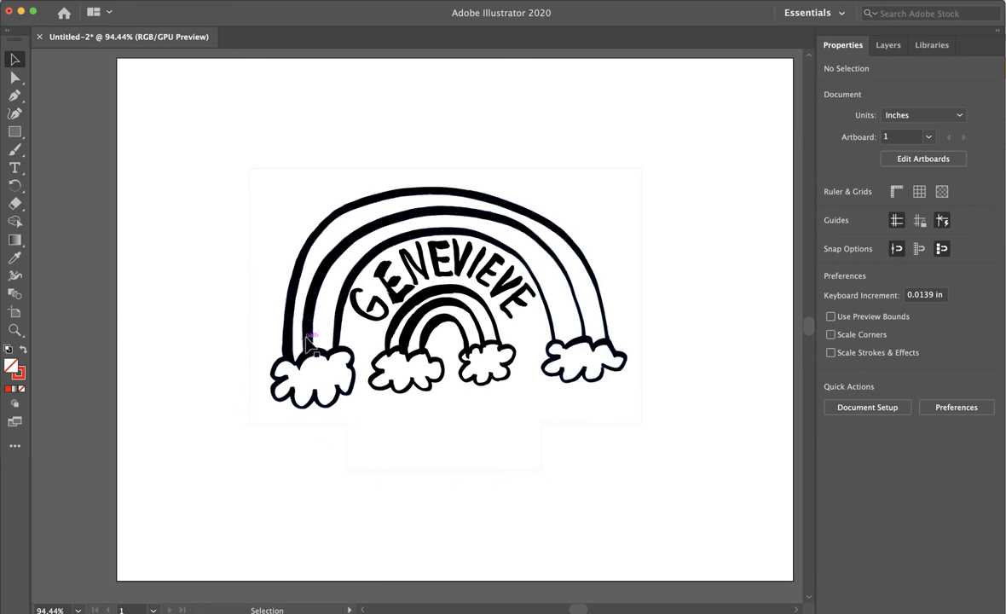
{"action": "mouse_move", "coordinate": [396, 212]}
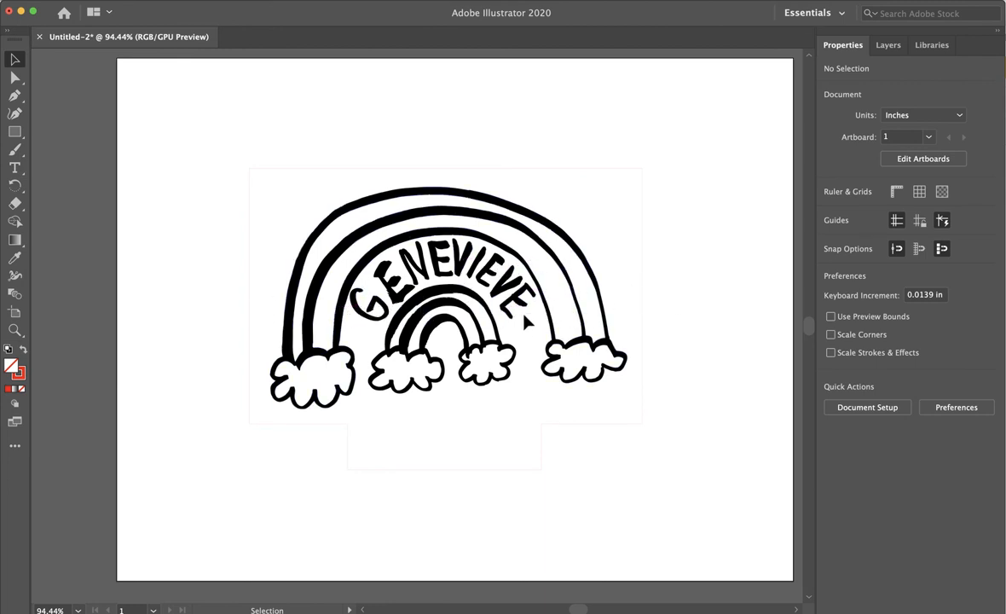
{"action": "mouse_move", "coordinate": [621, 421]}
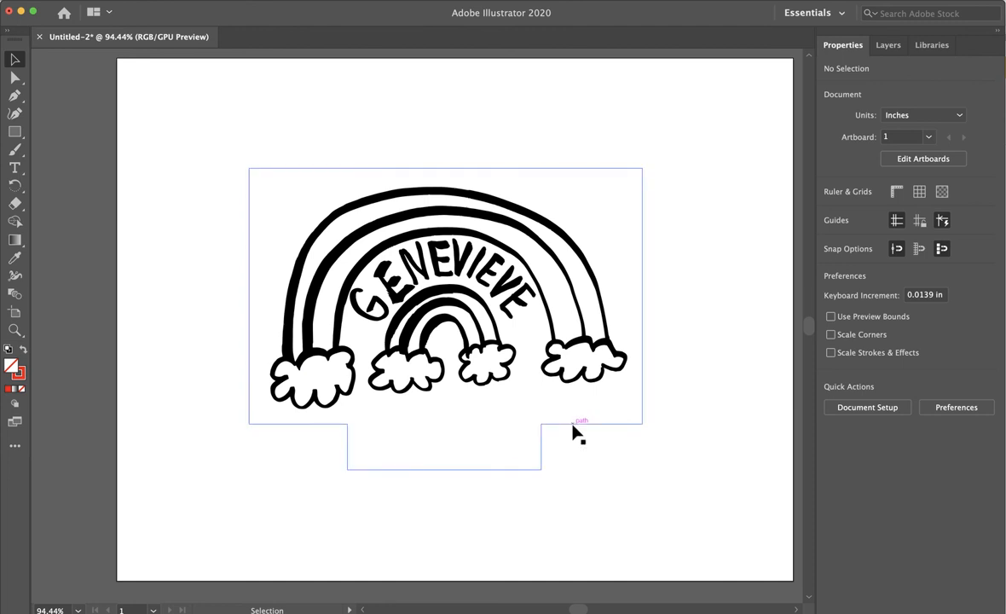
{"action": "mouse_move", "coordinate": [570, 429]}
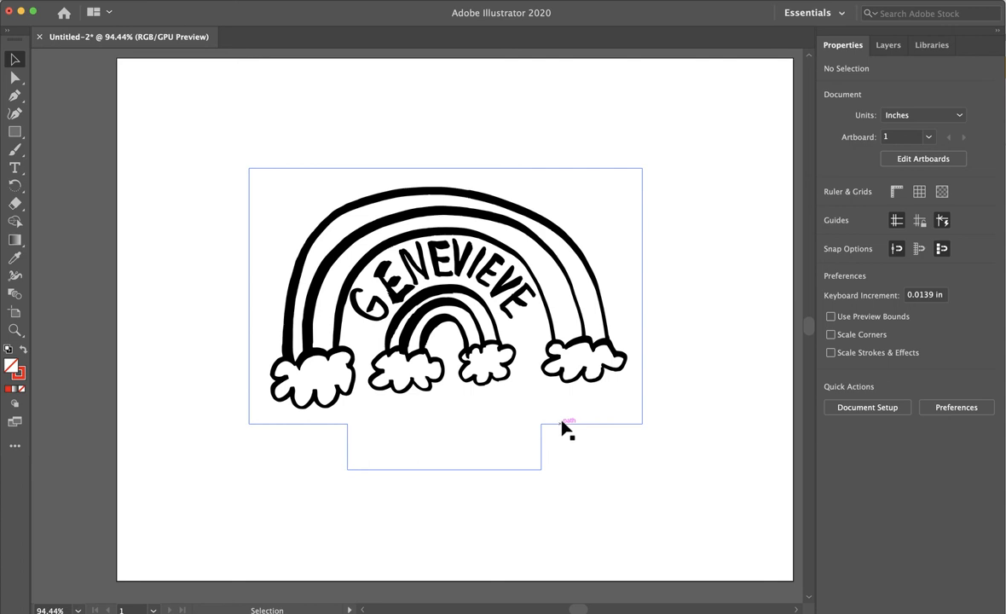